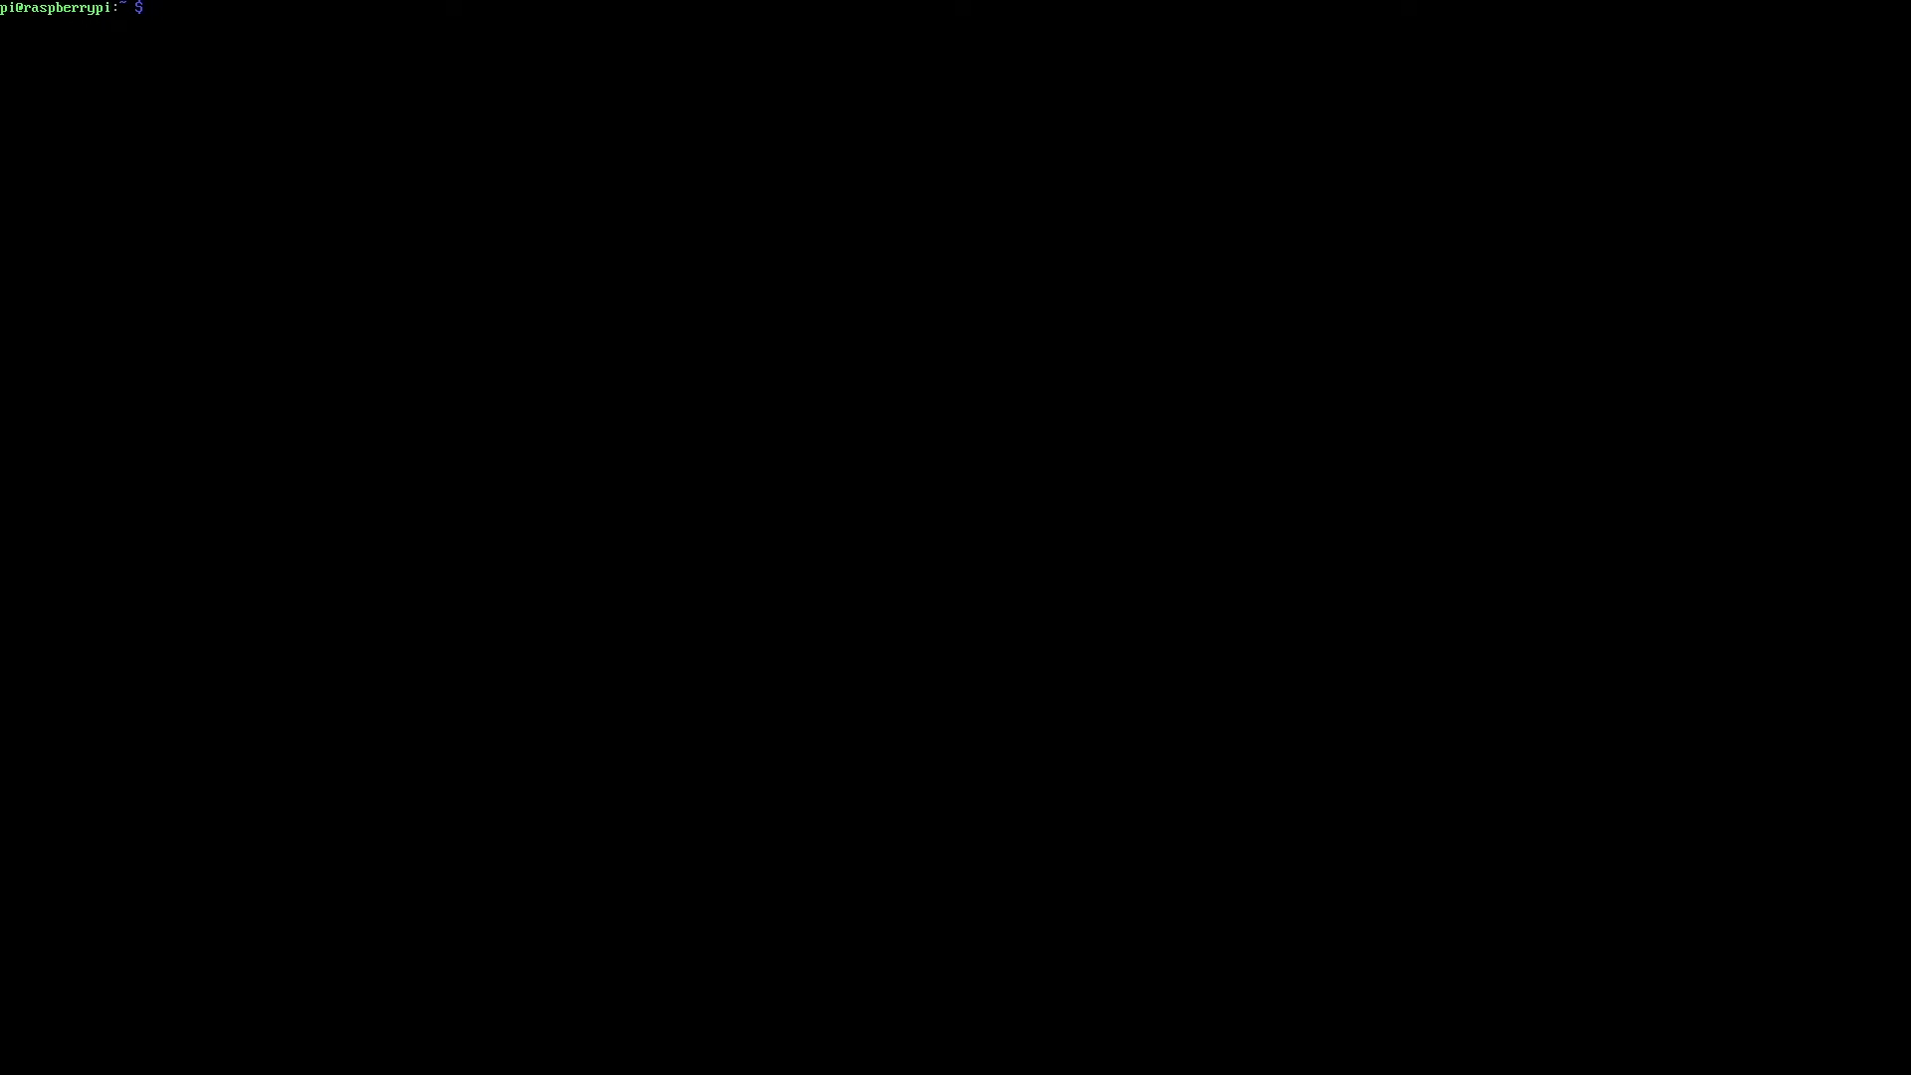
# - Run 'sudo apt install caca-utils libaa-bin' to reach apt's Y/n confirmation prompt
pyautogui.write('sudo')
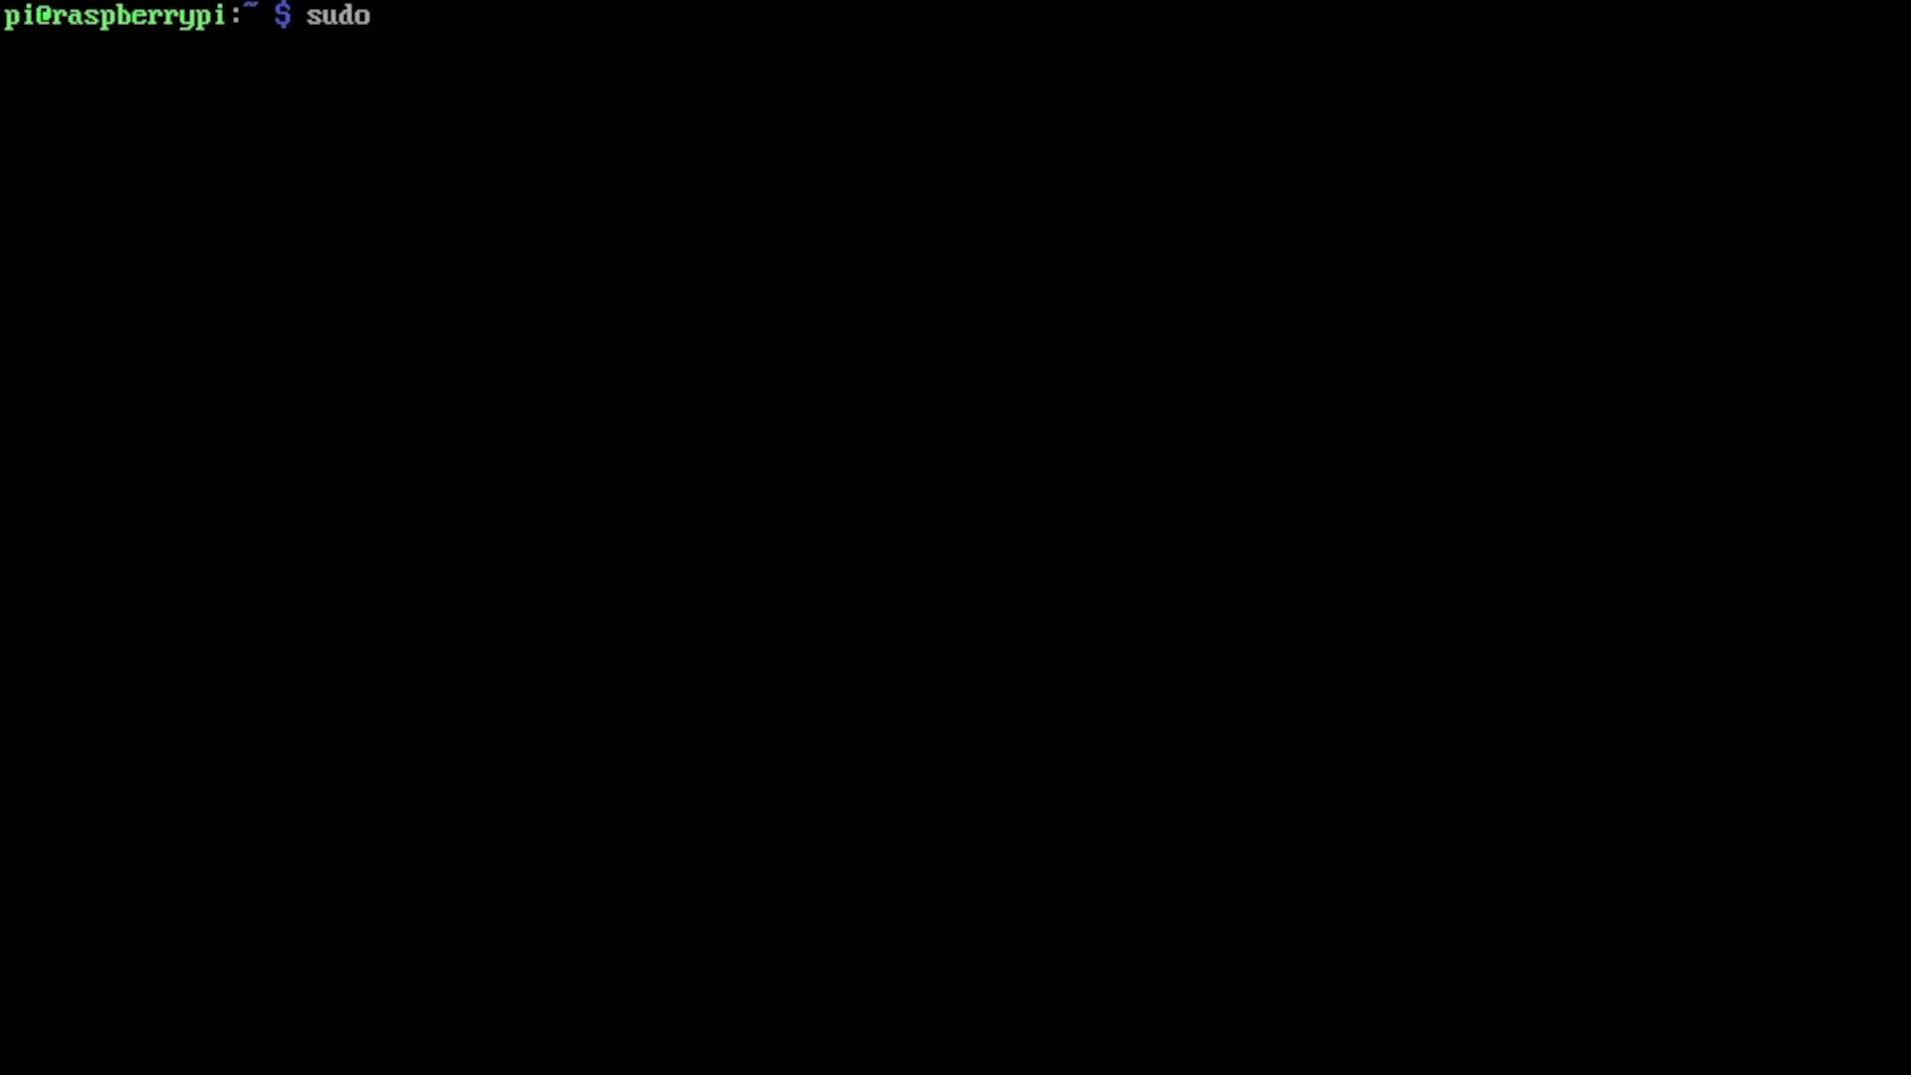
pyautogui.write('apt install')
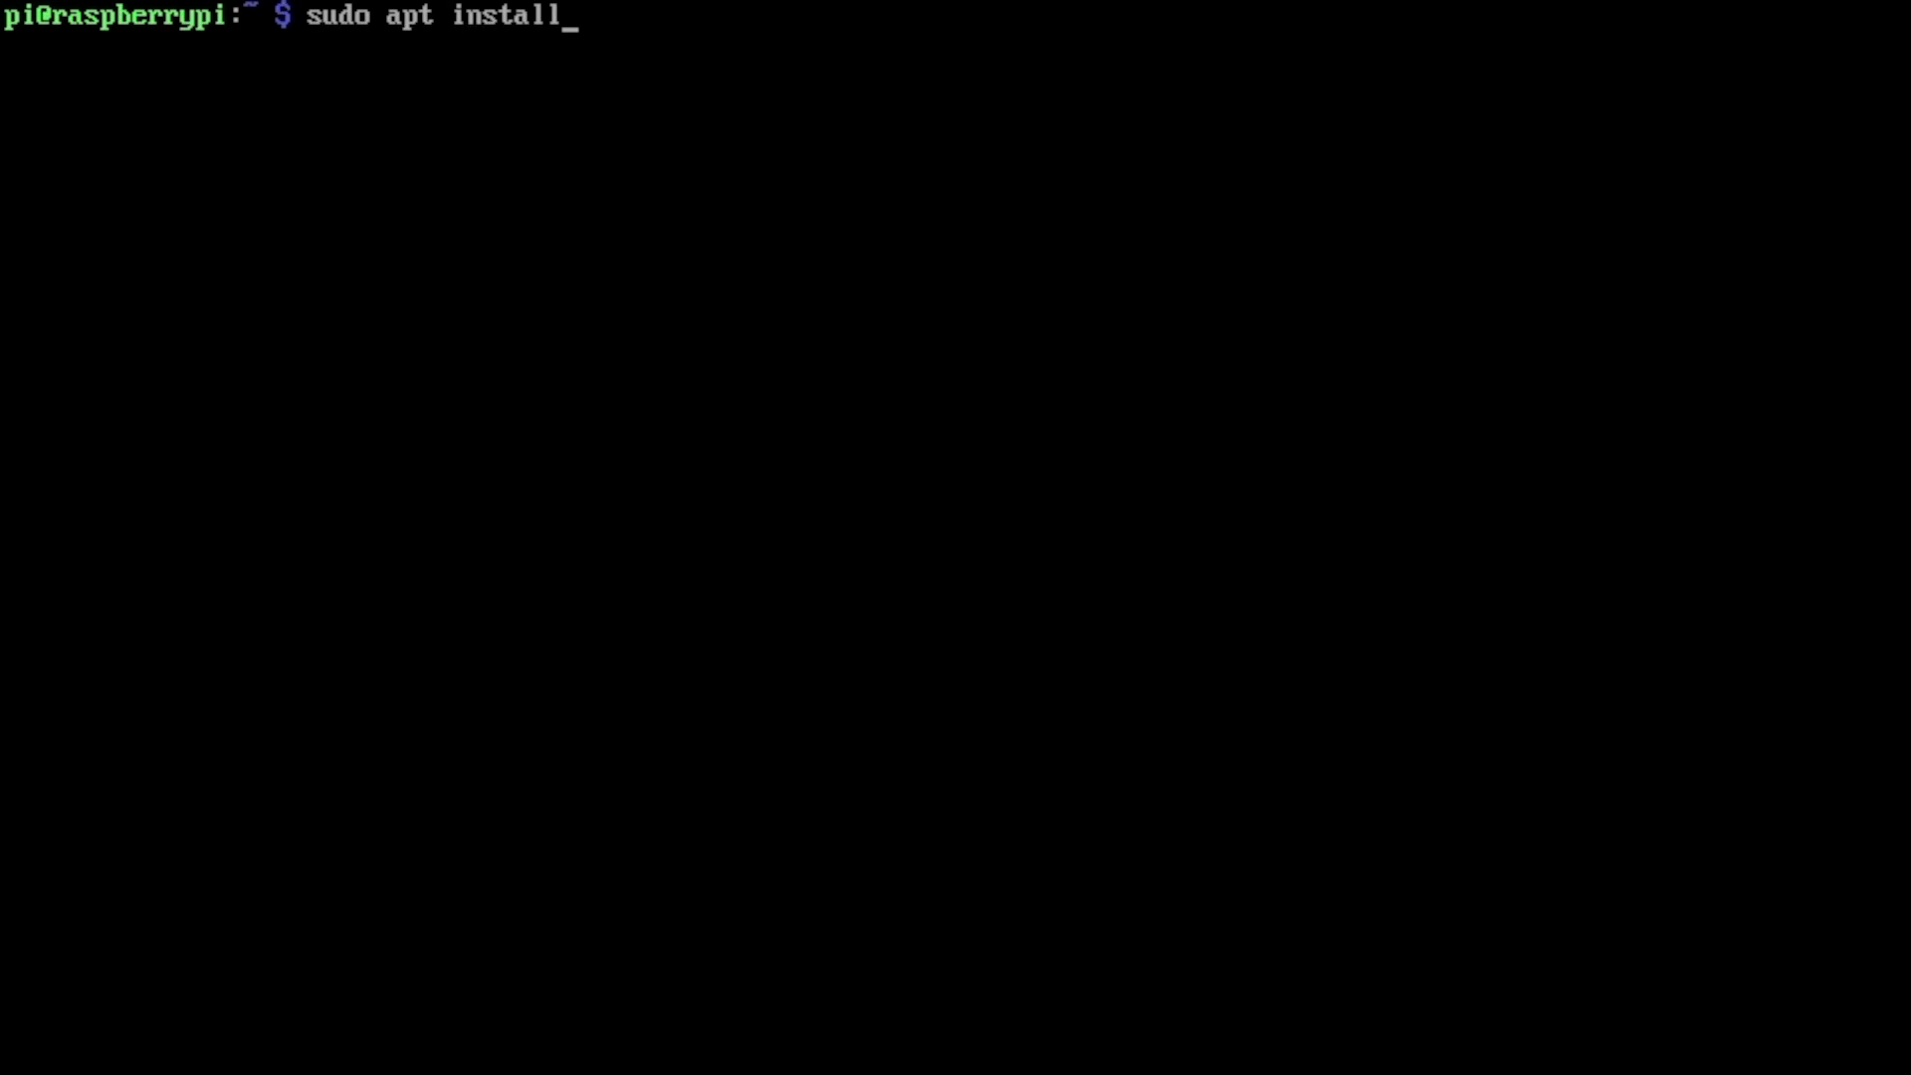
pyautogui.write('caca')
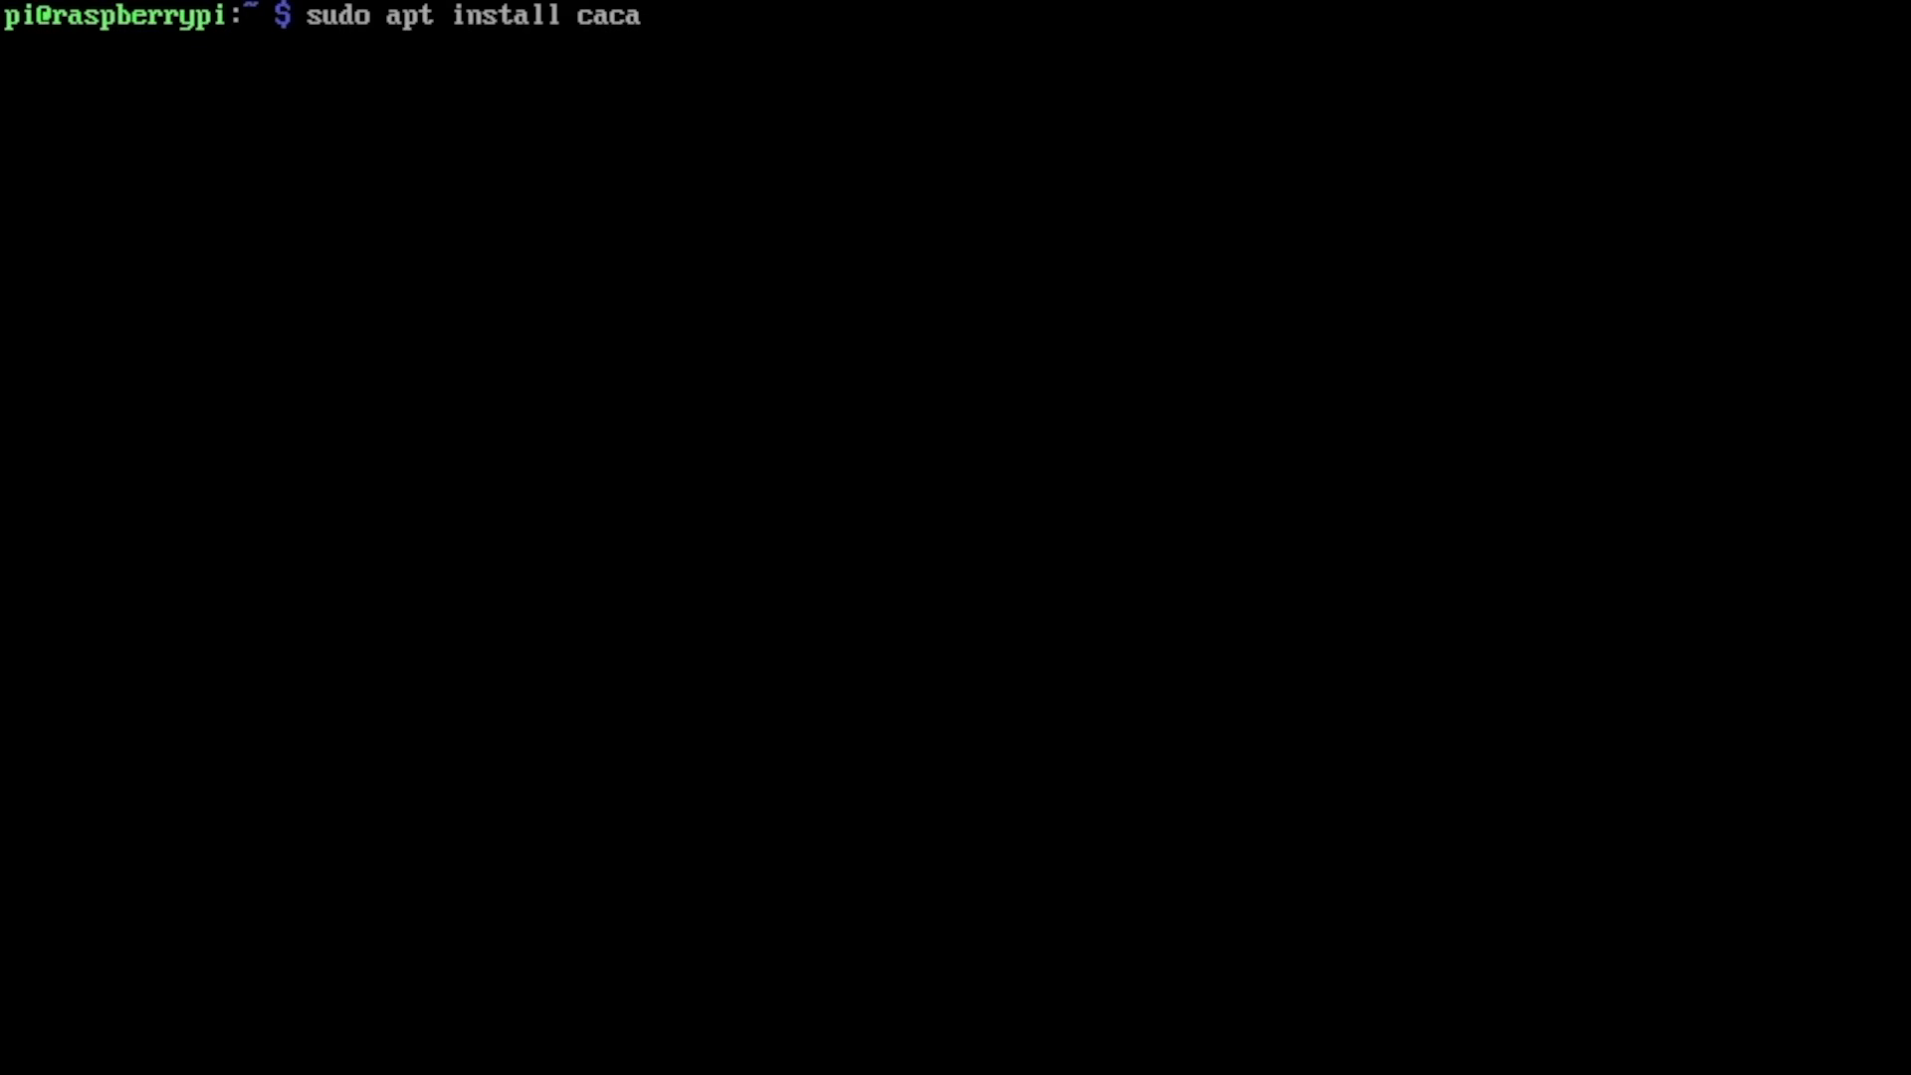
pyautogui.write('-utils')
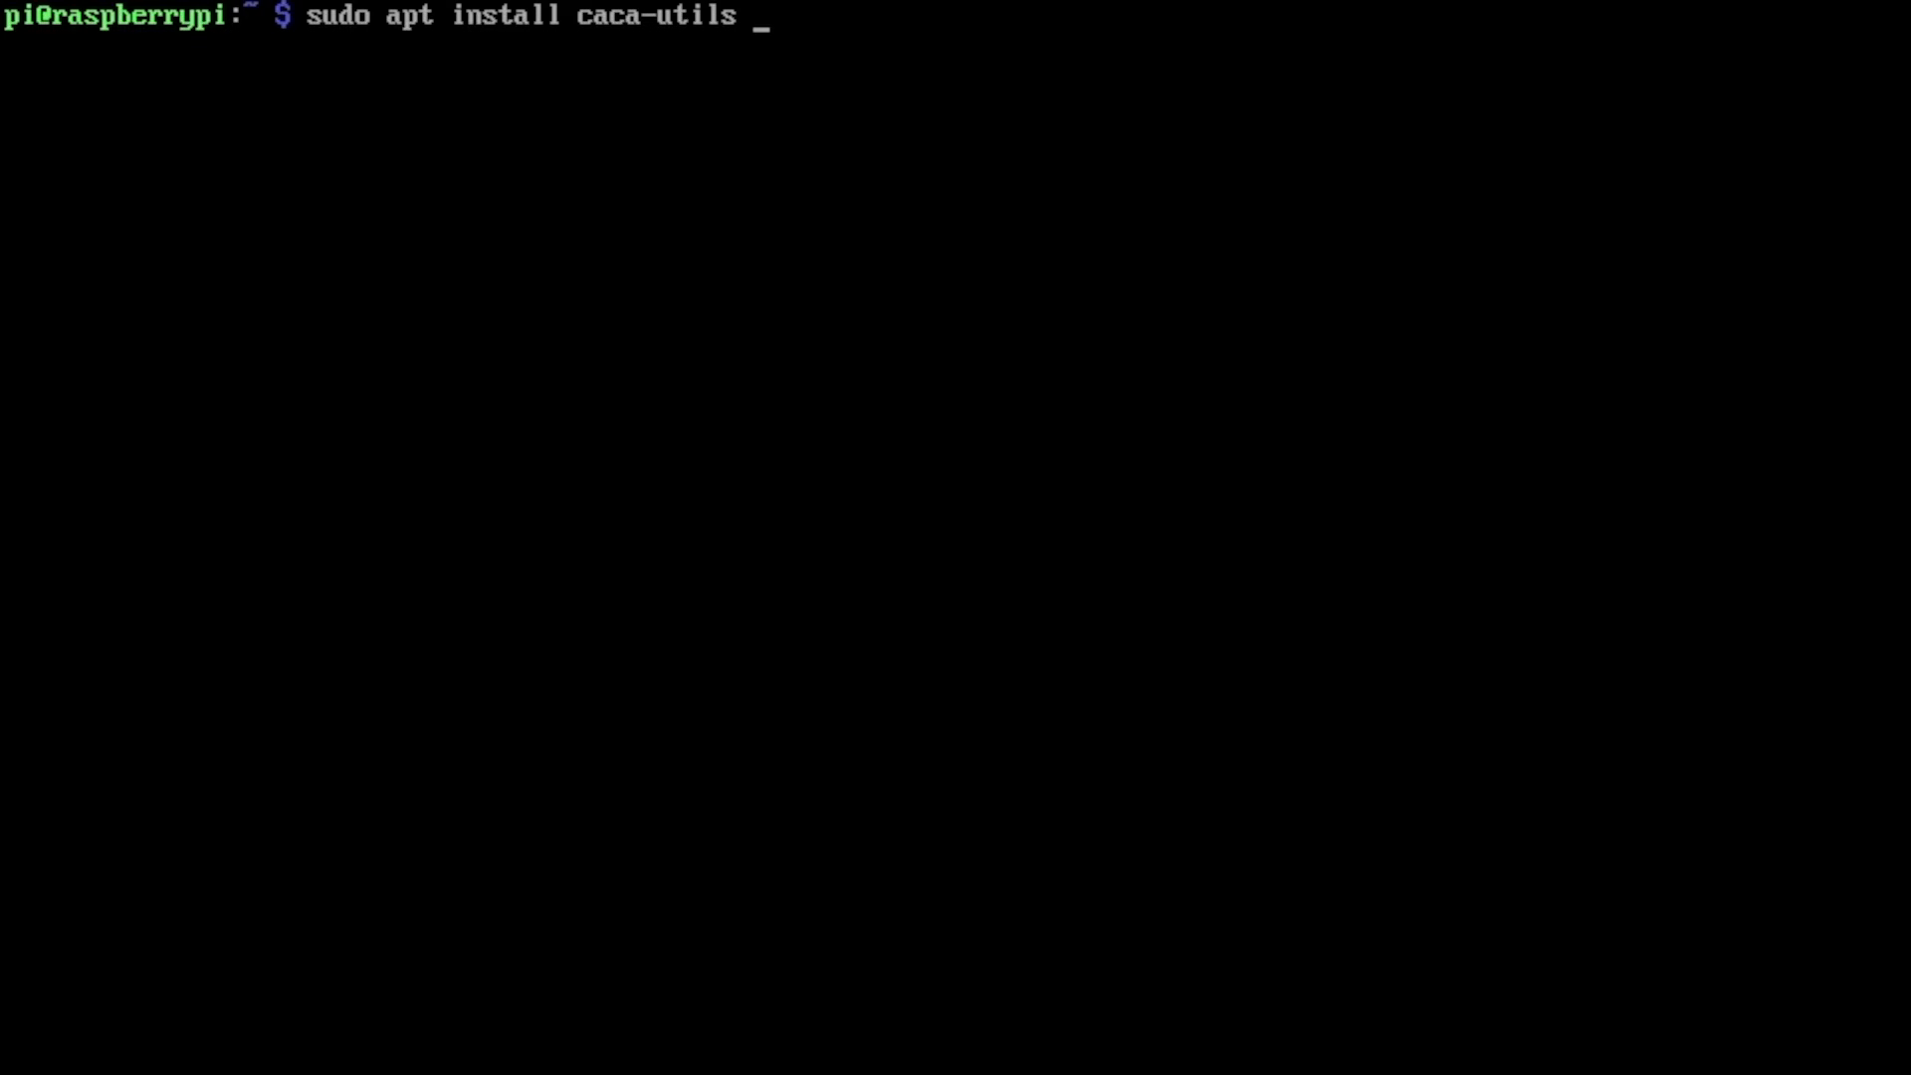
pyautogui.write('libaa')
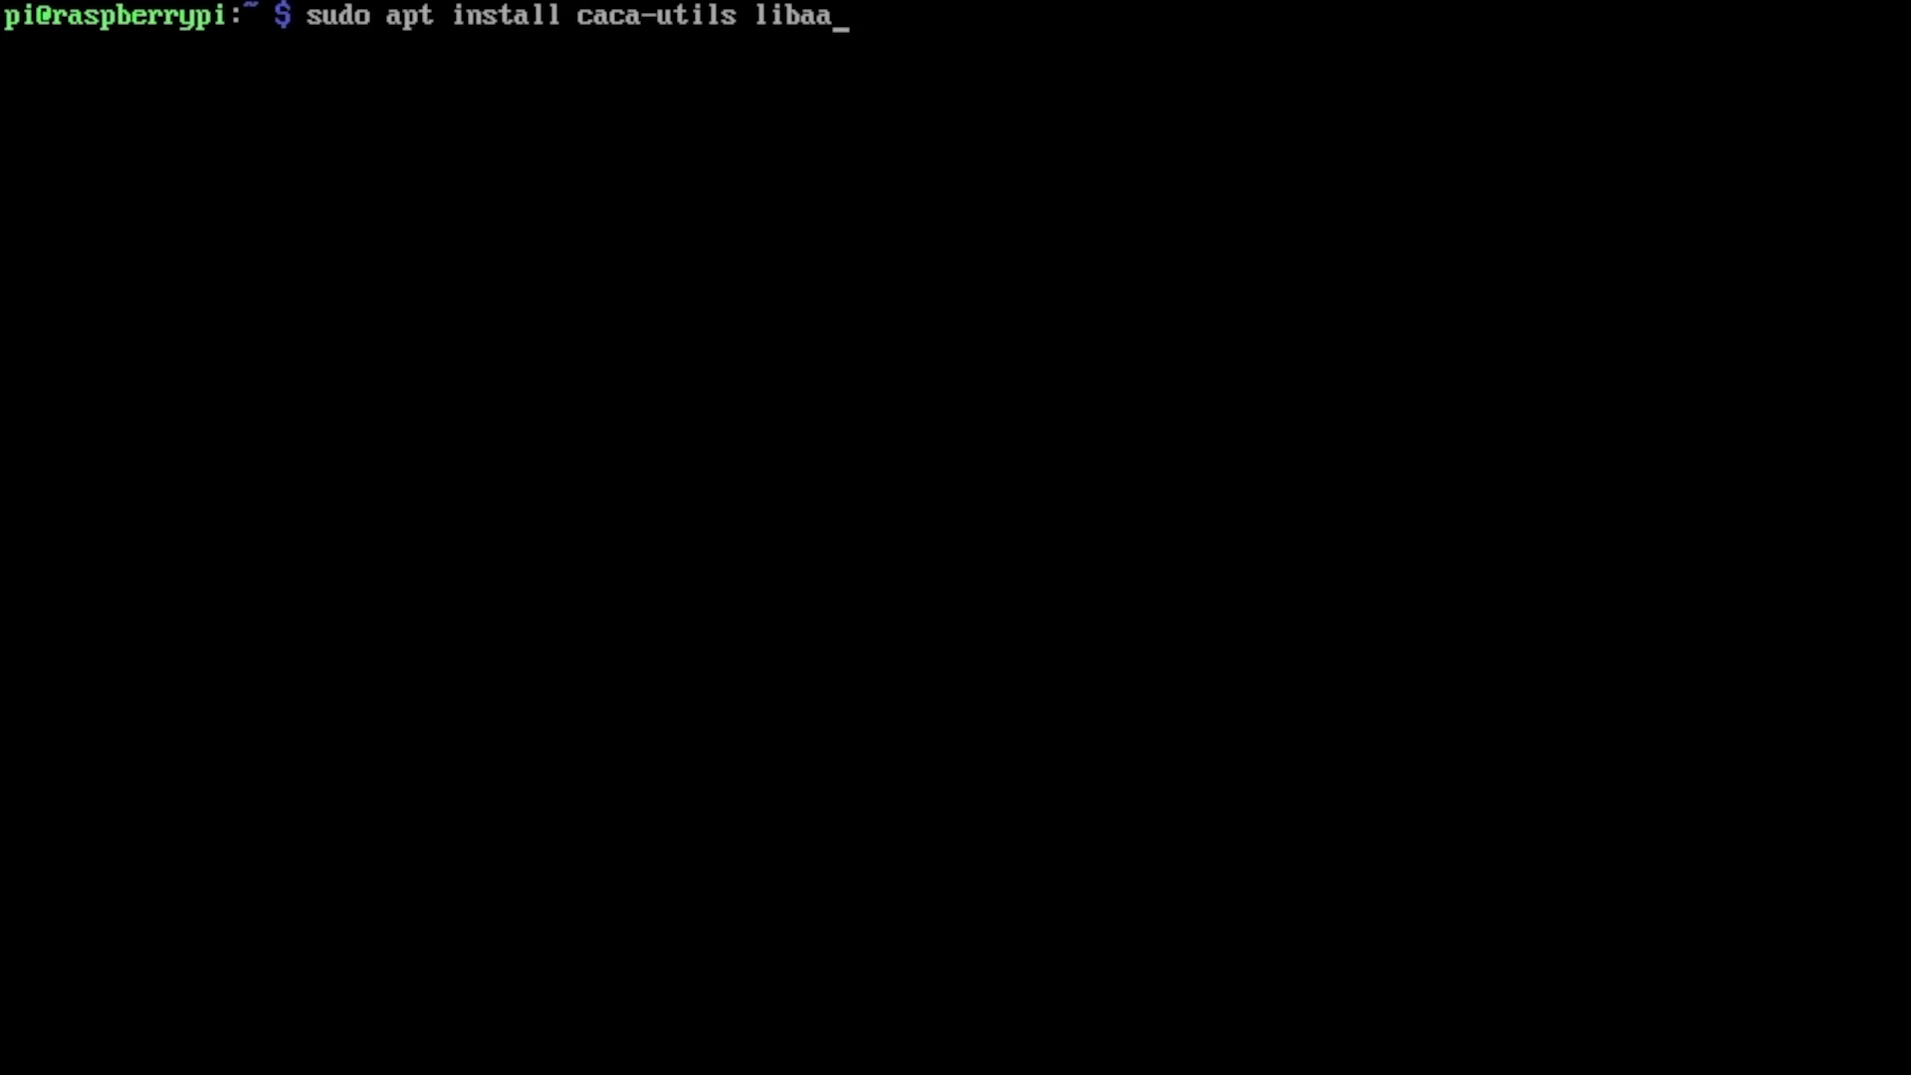
pyautogui.write('-bin')
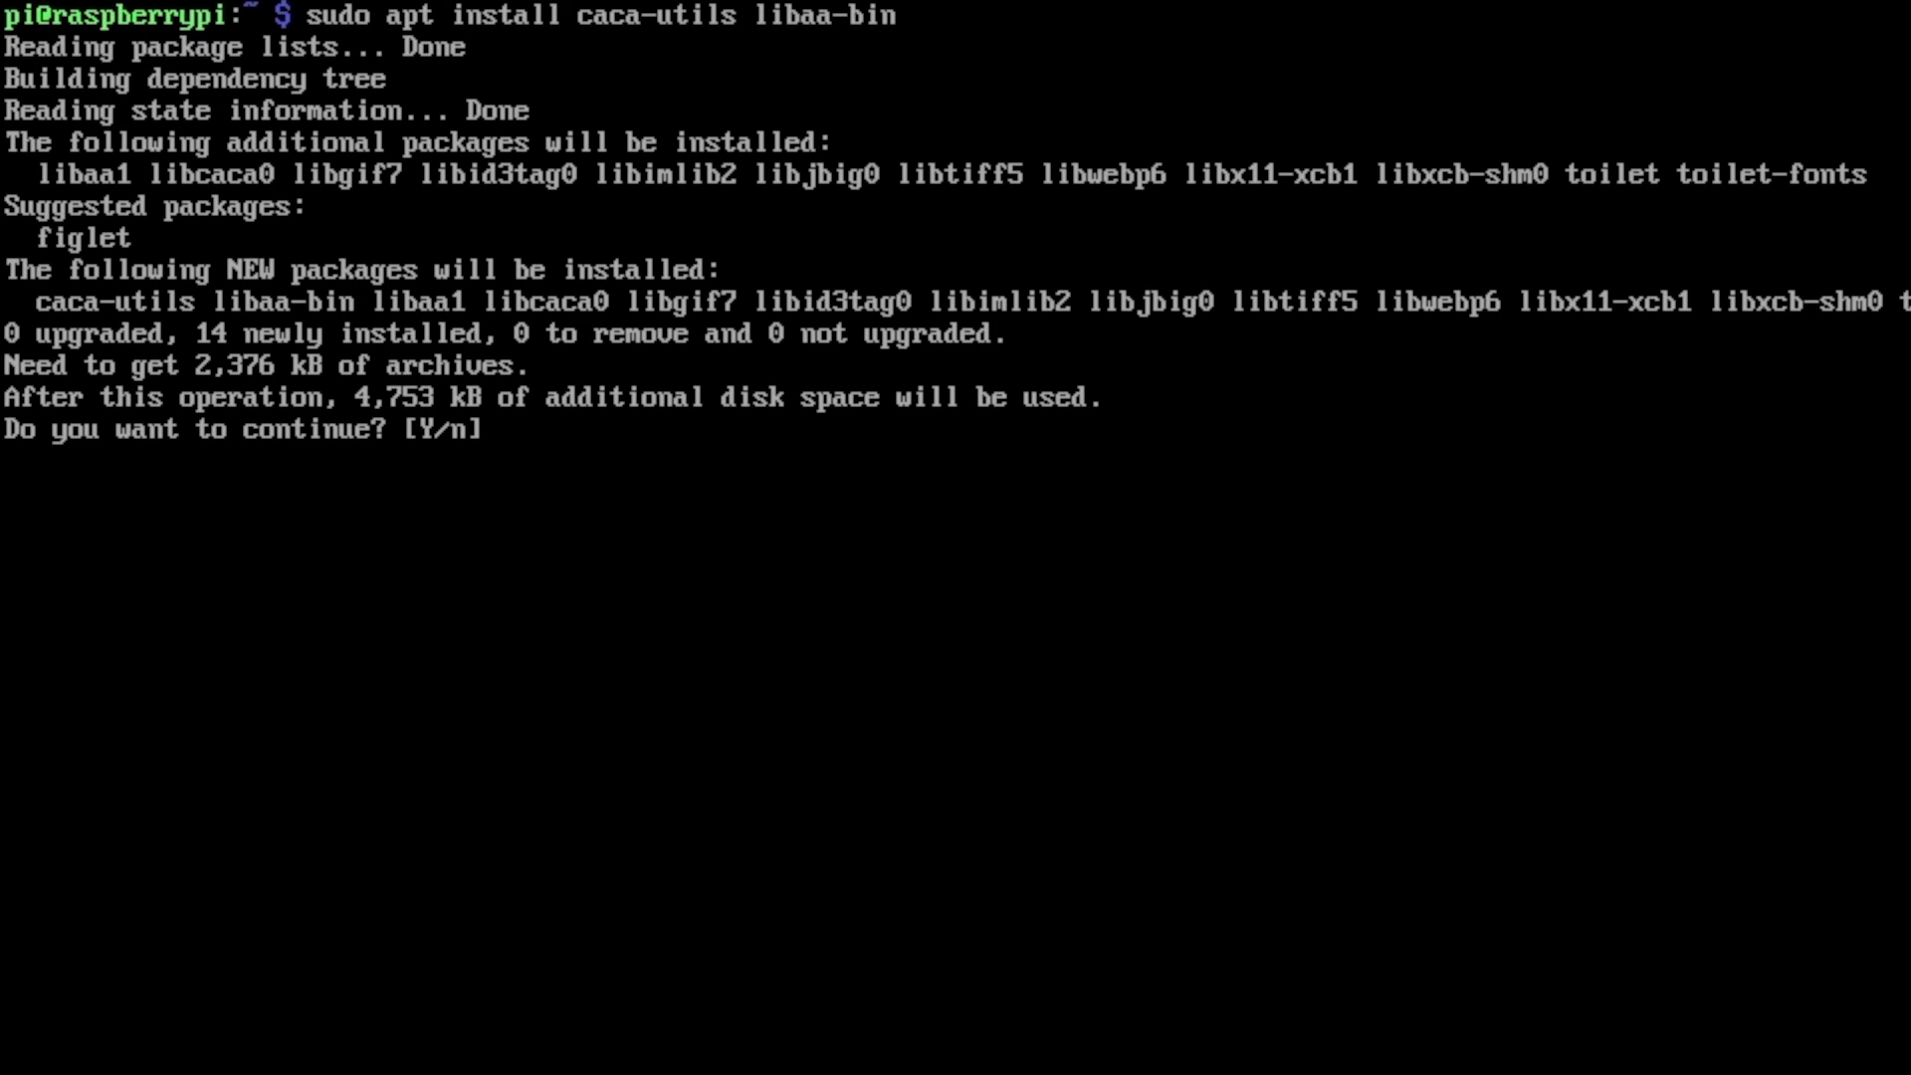
# - Confirm with 'y' so apt downloads and unpacks all 14 packages, then return to a cleared prompt
pyautogui.write('y')
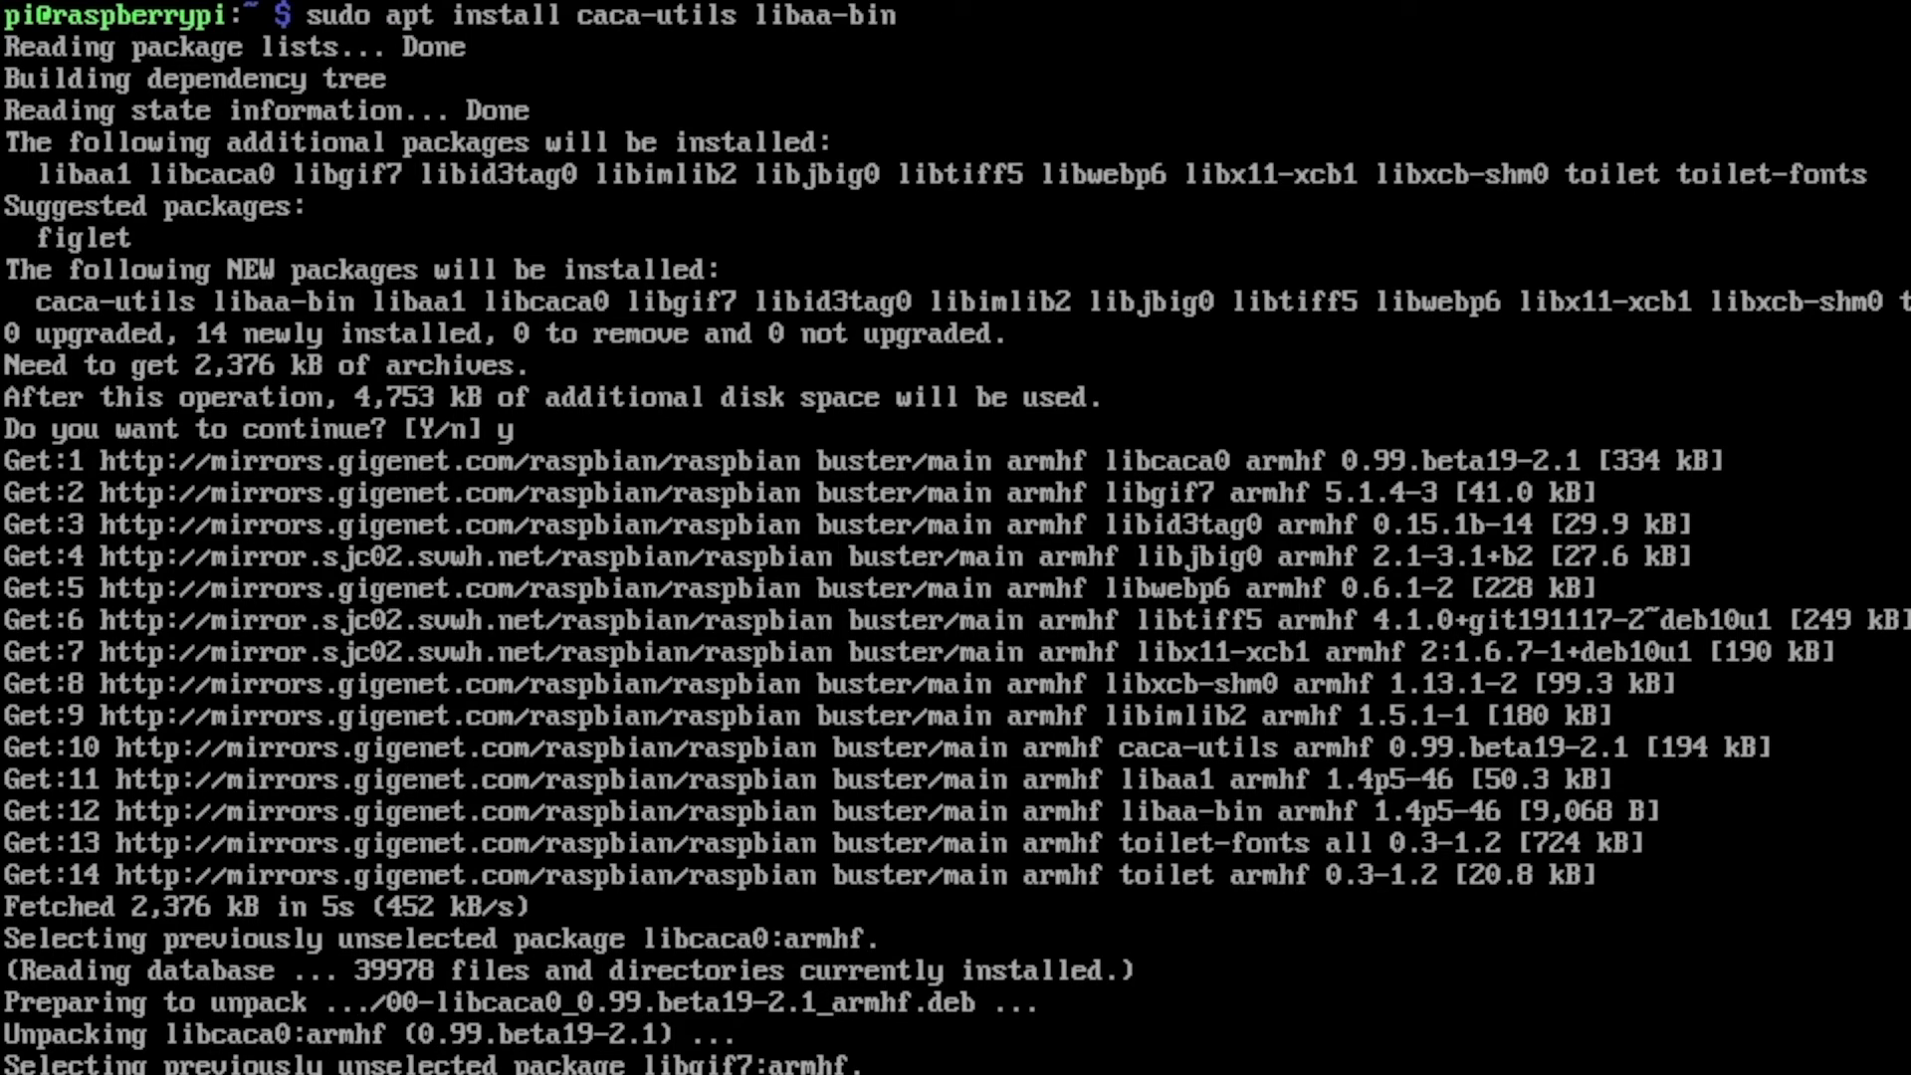
pyautogui.scroll(-3)
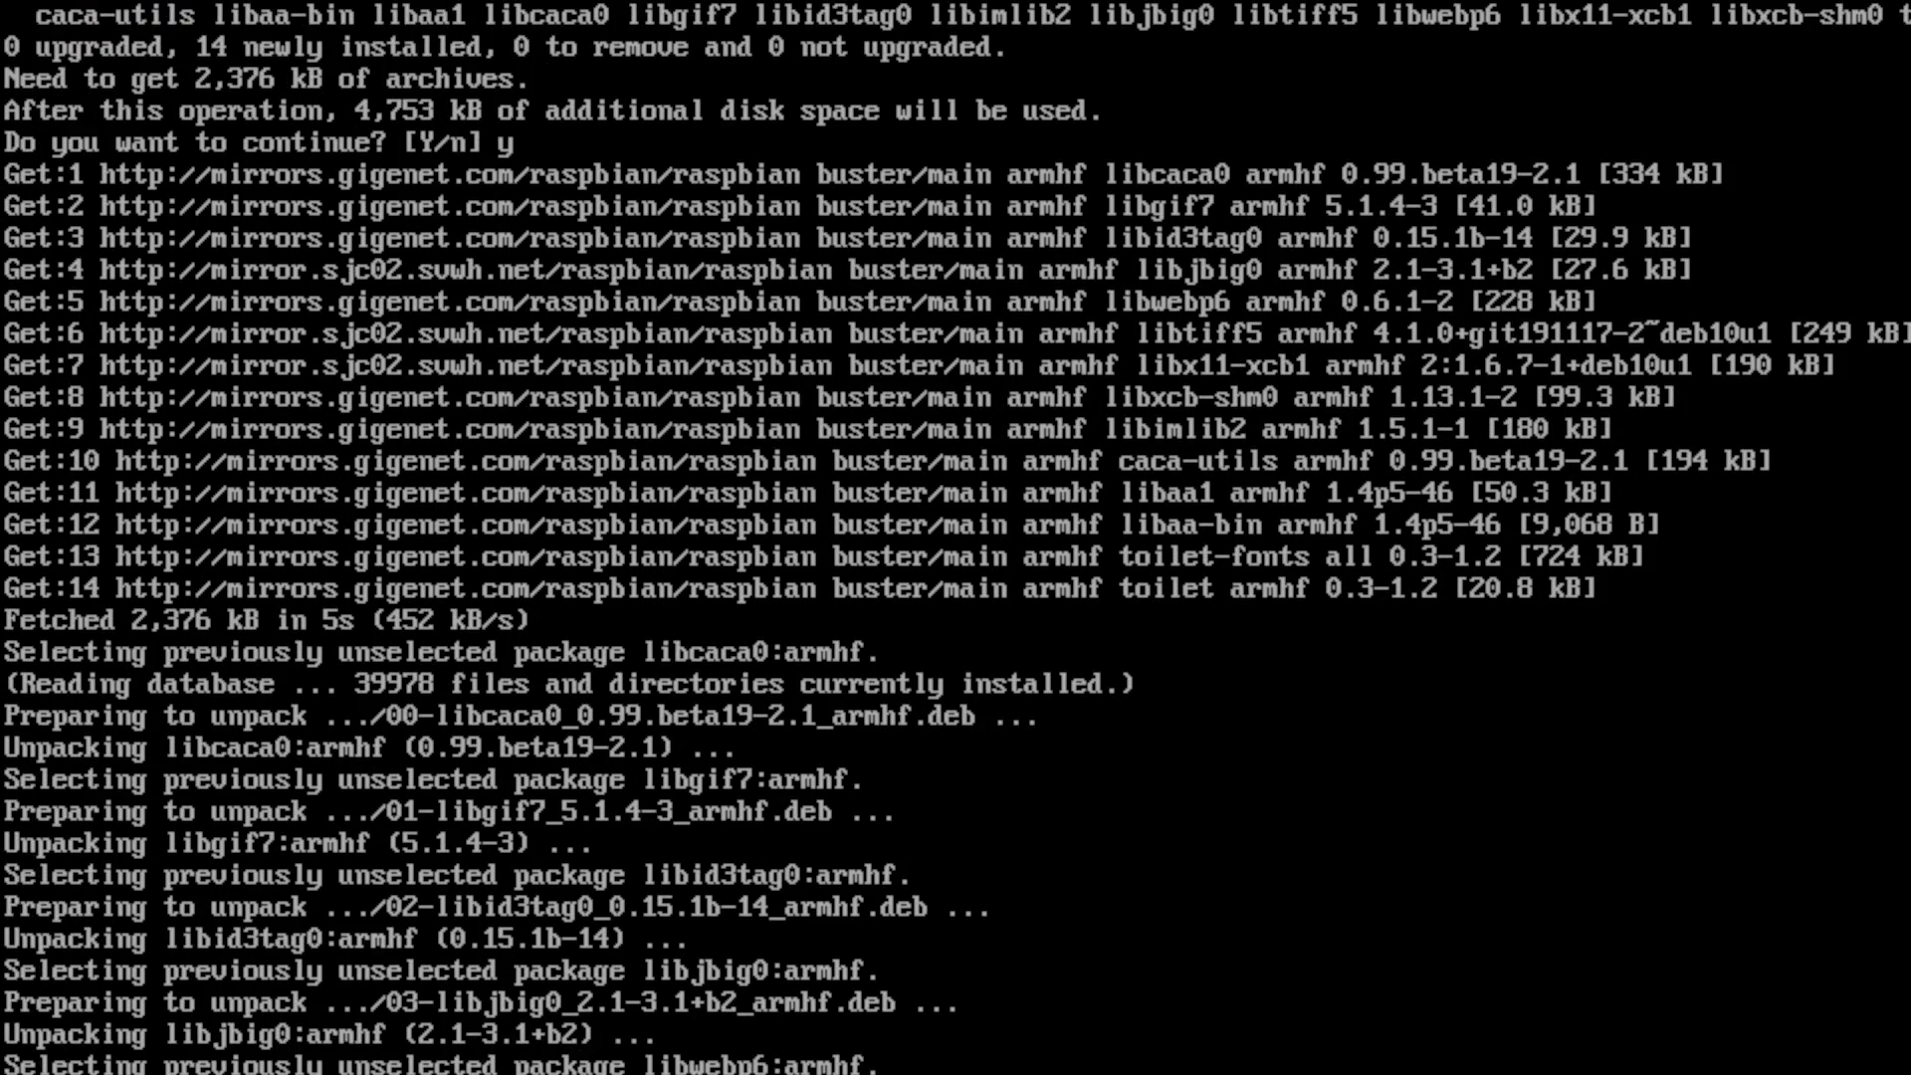
pyautogui.scroll(-3)
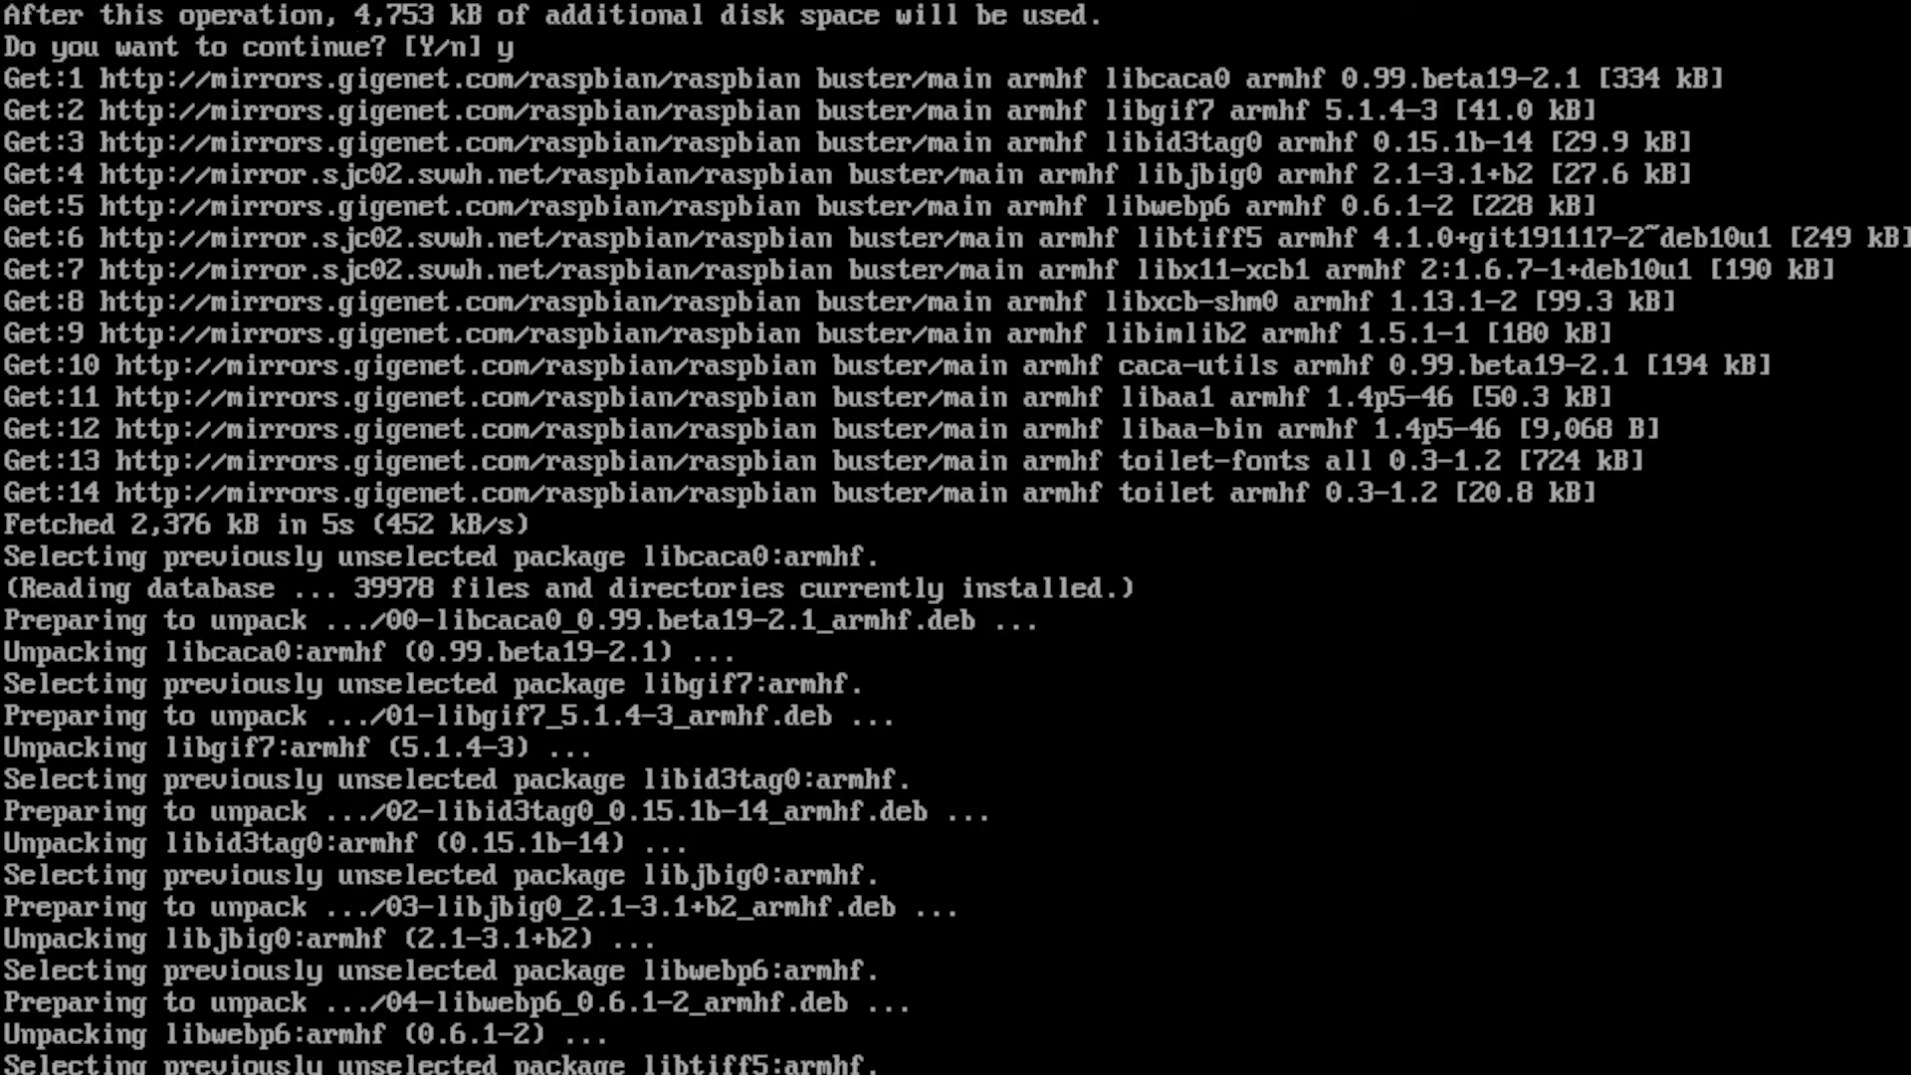
pyautogui.scroll(-3)
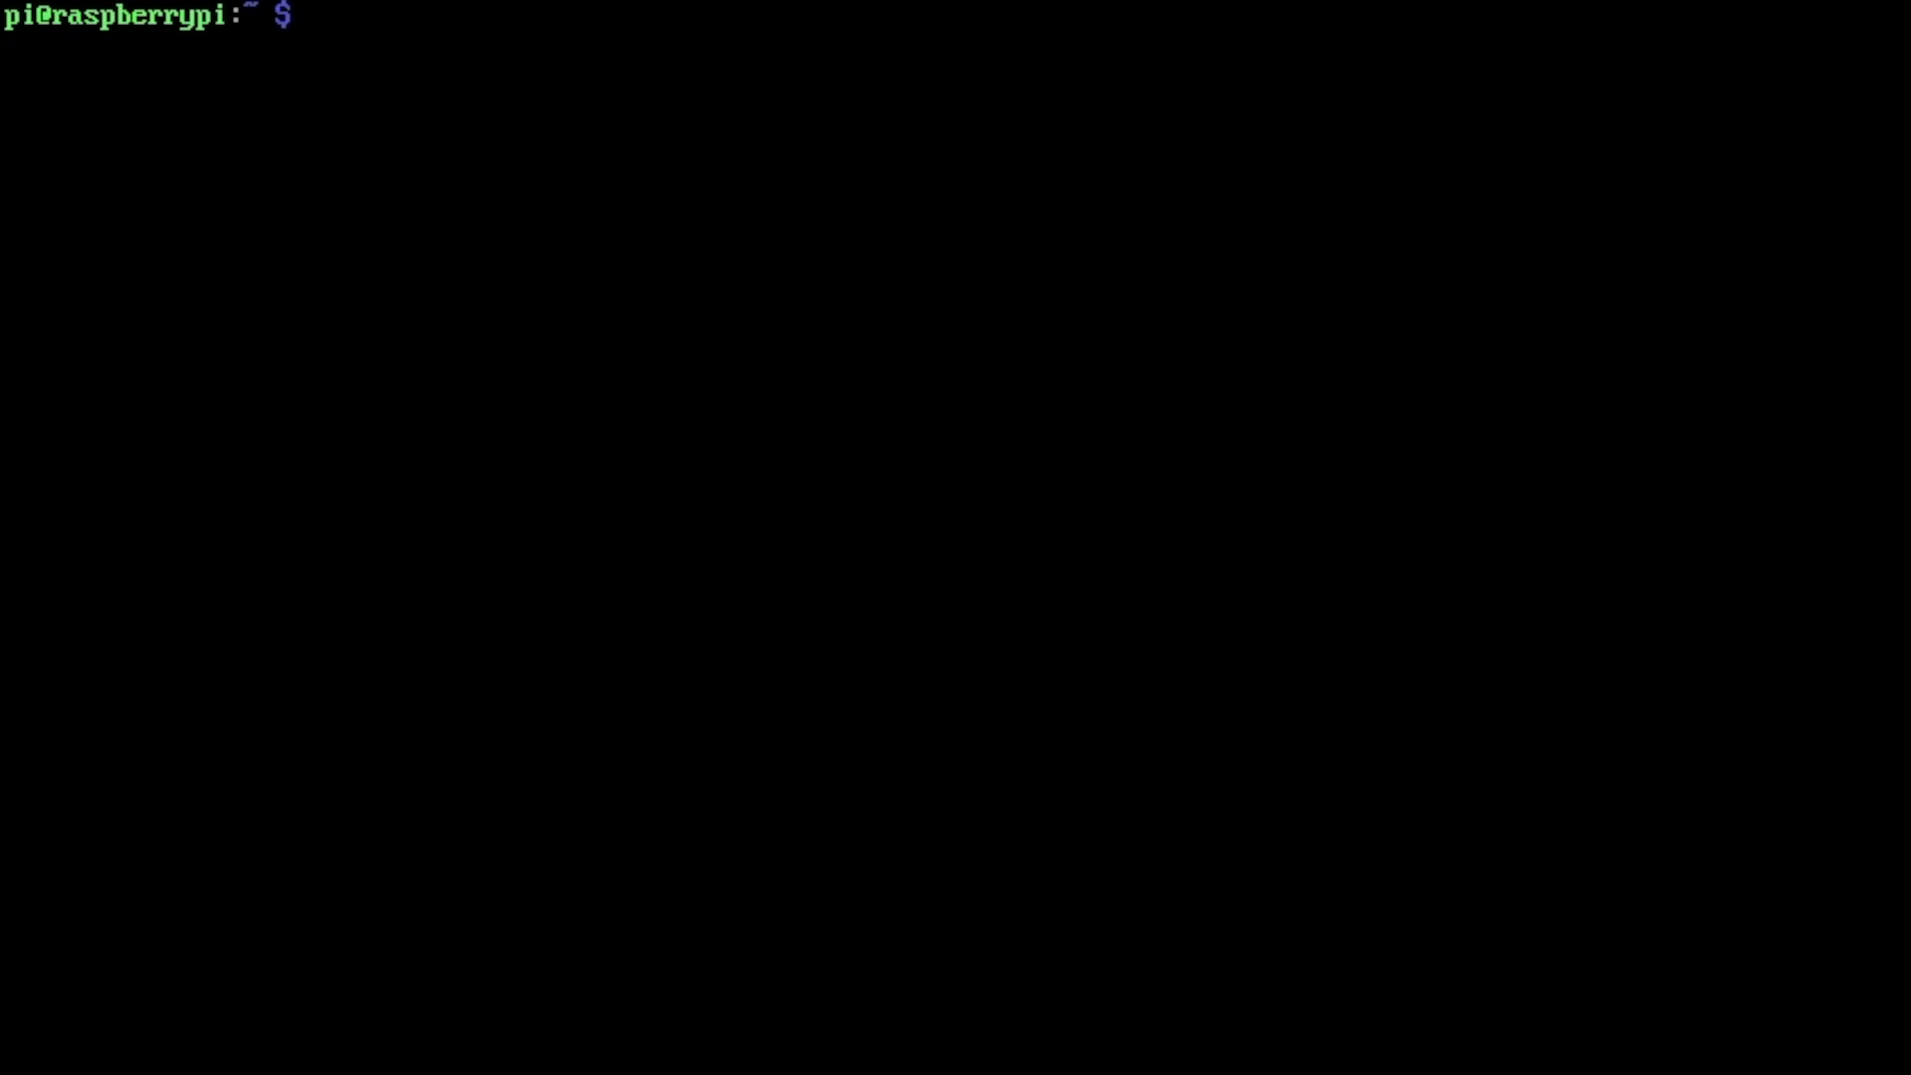
pyautogui.write('aaf')
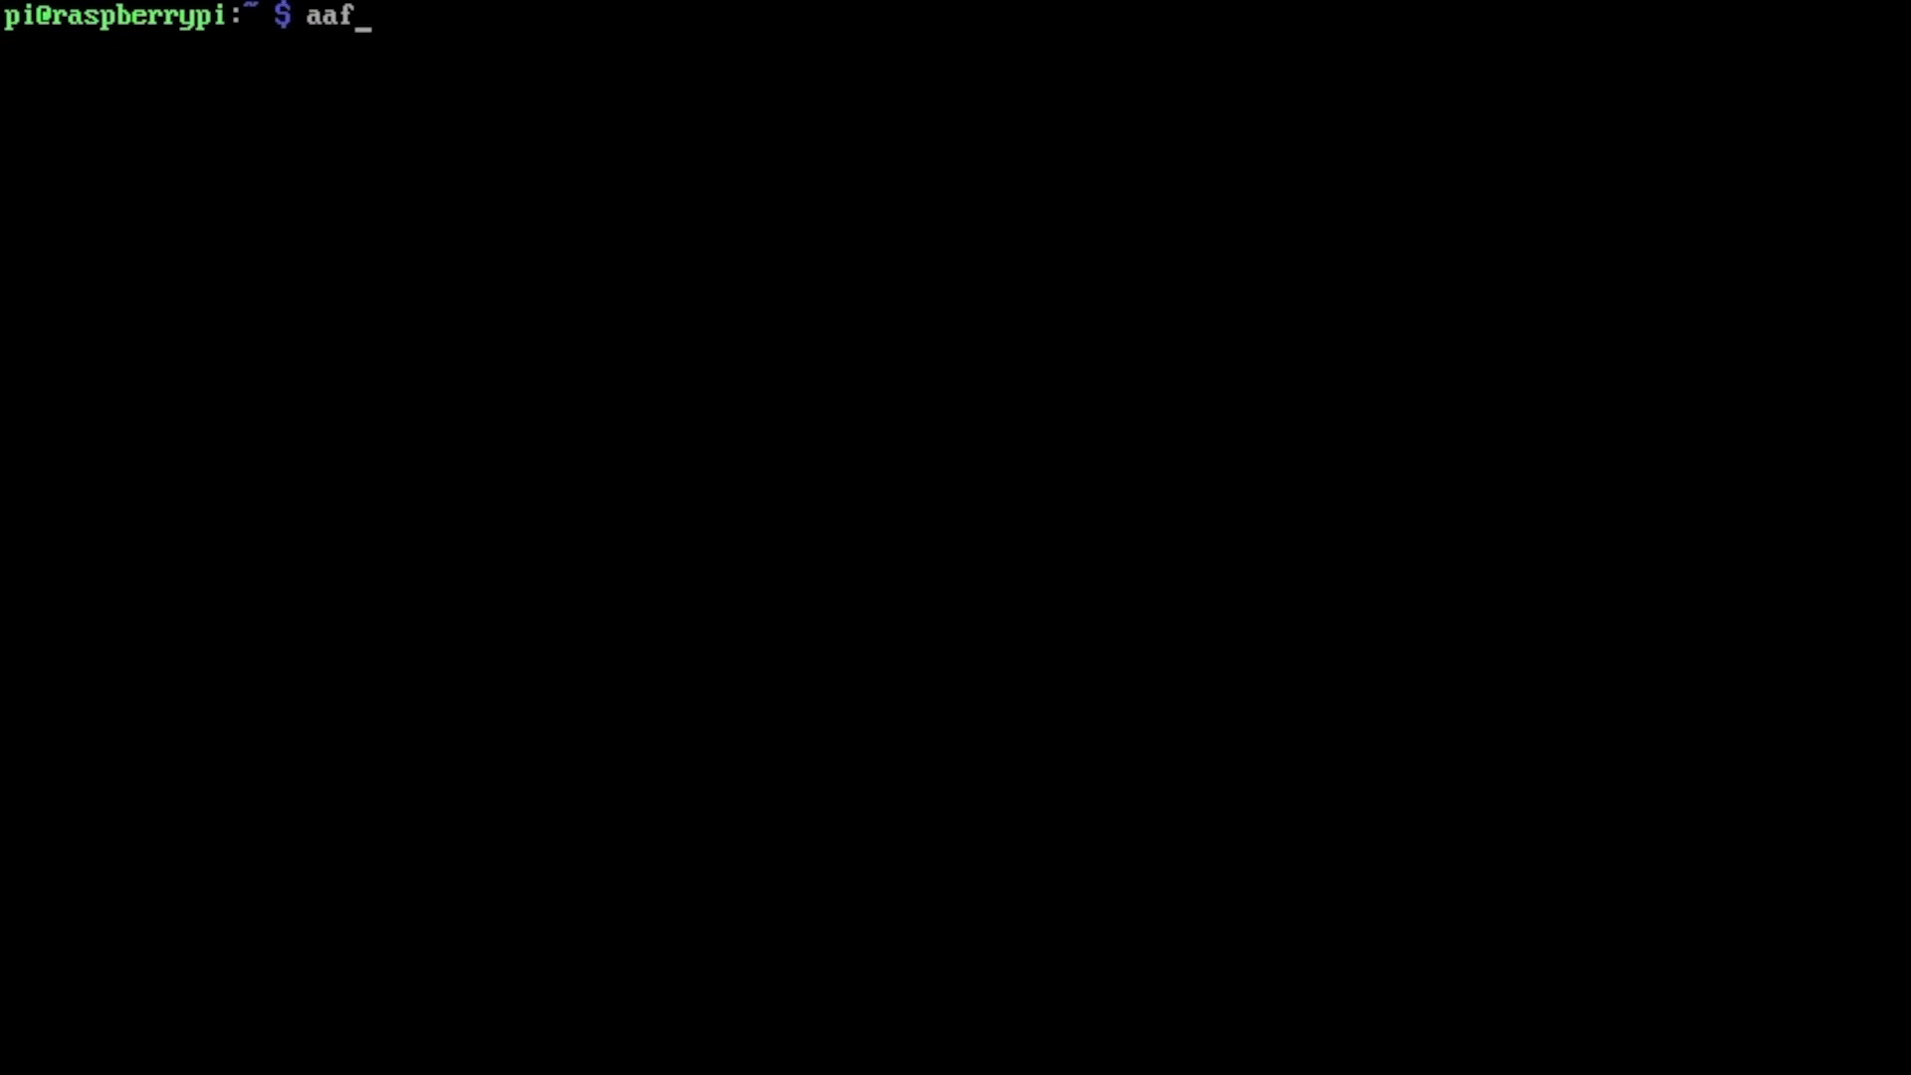
pyautogui.press('Return')
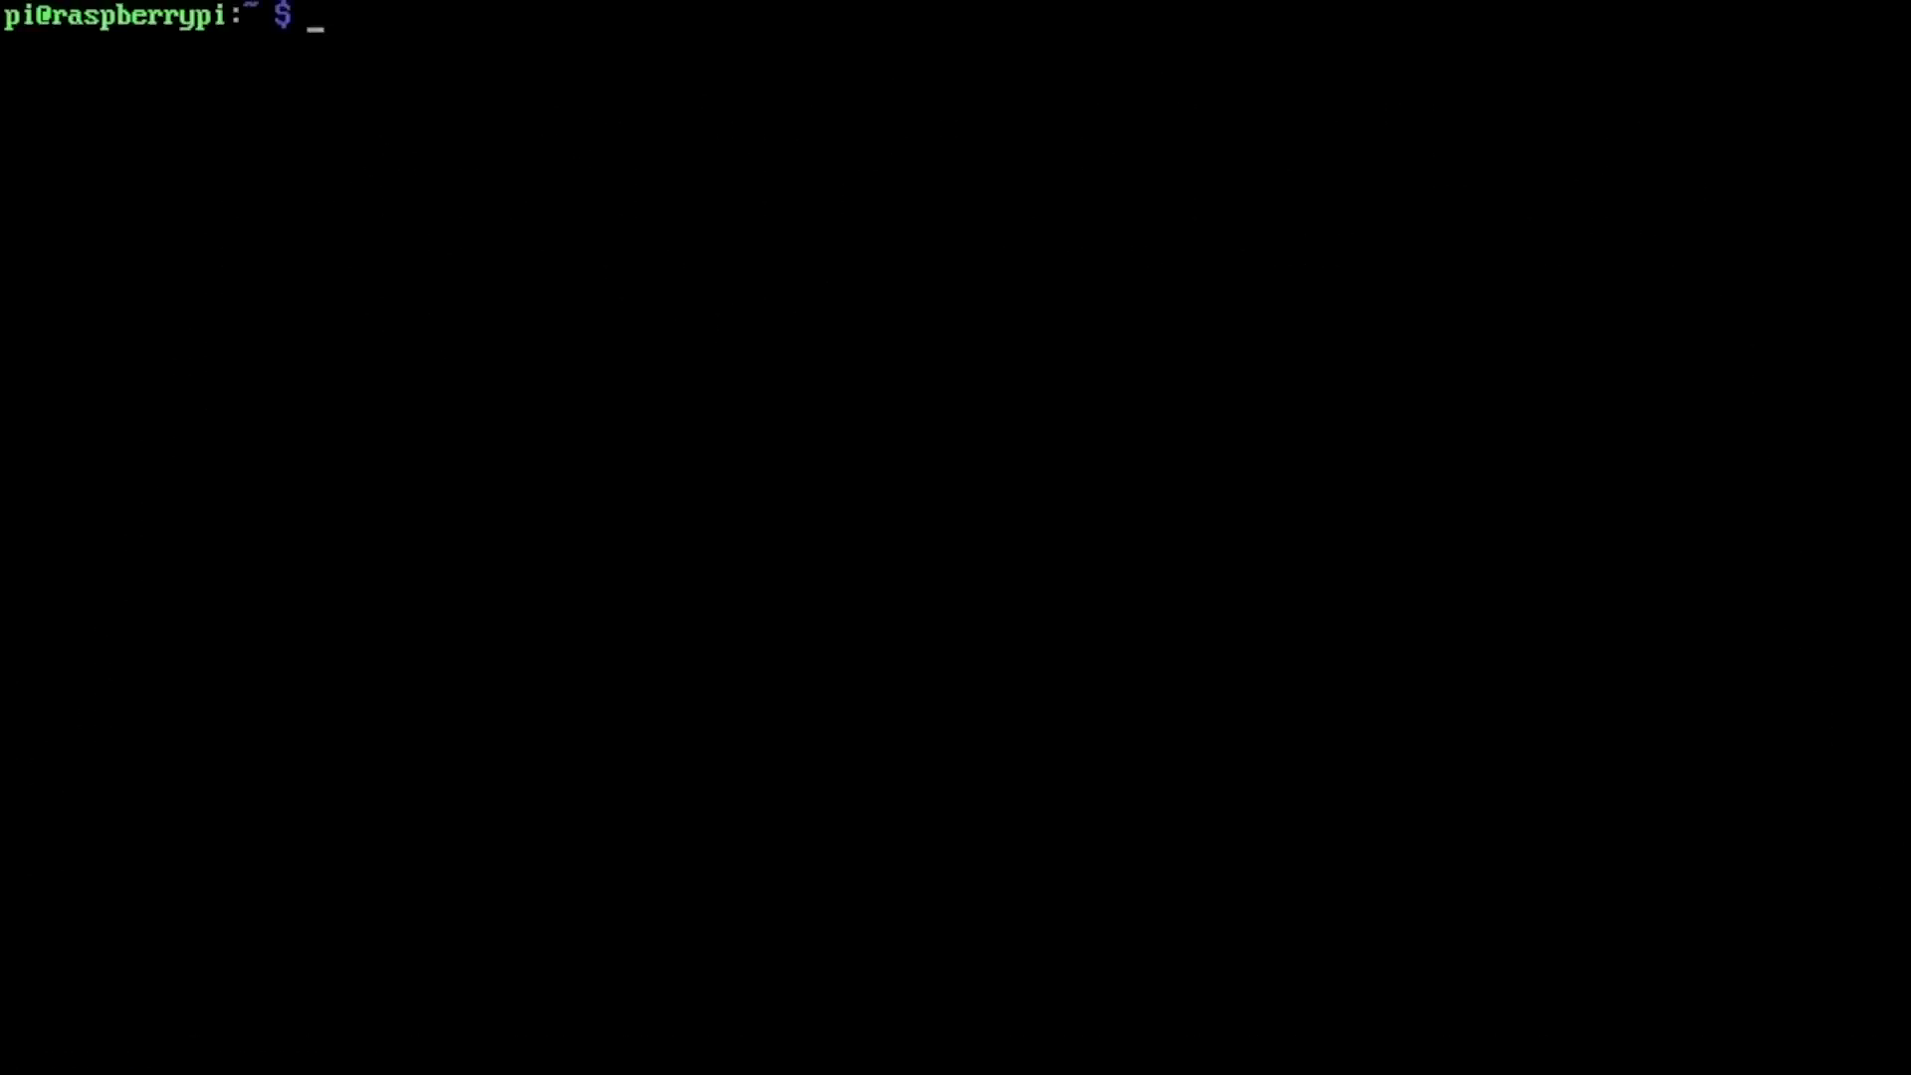
# - Start 'aafire' so the ASCII fire animation fills the console
pyautogui.write('af')
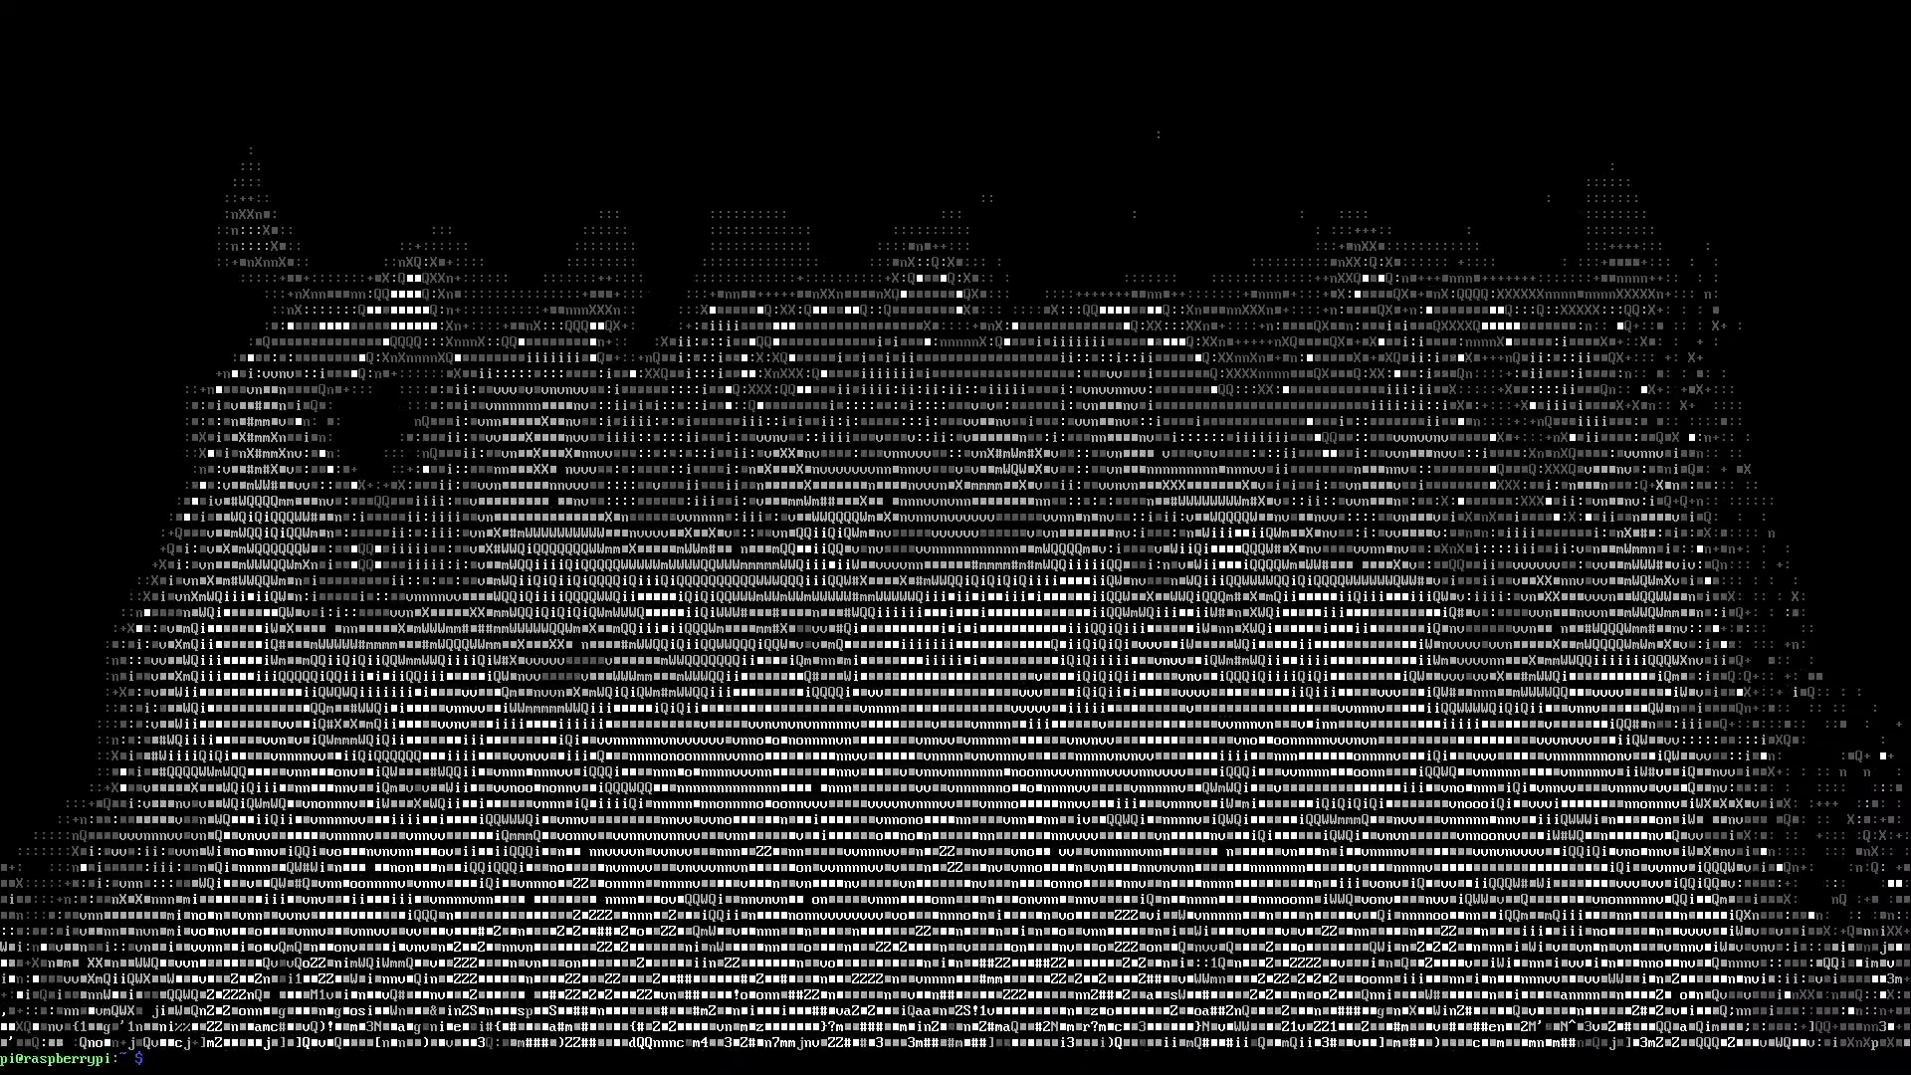
# - Run 'aafire -help', clear the screen and begin typing 'cacafire' at the fresh prompt
pyautogui.write('aafire -help')
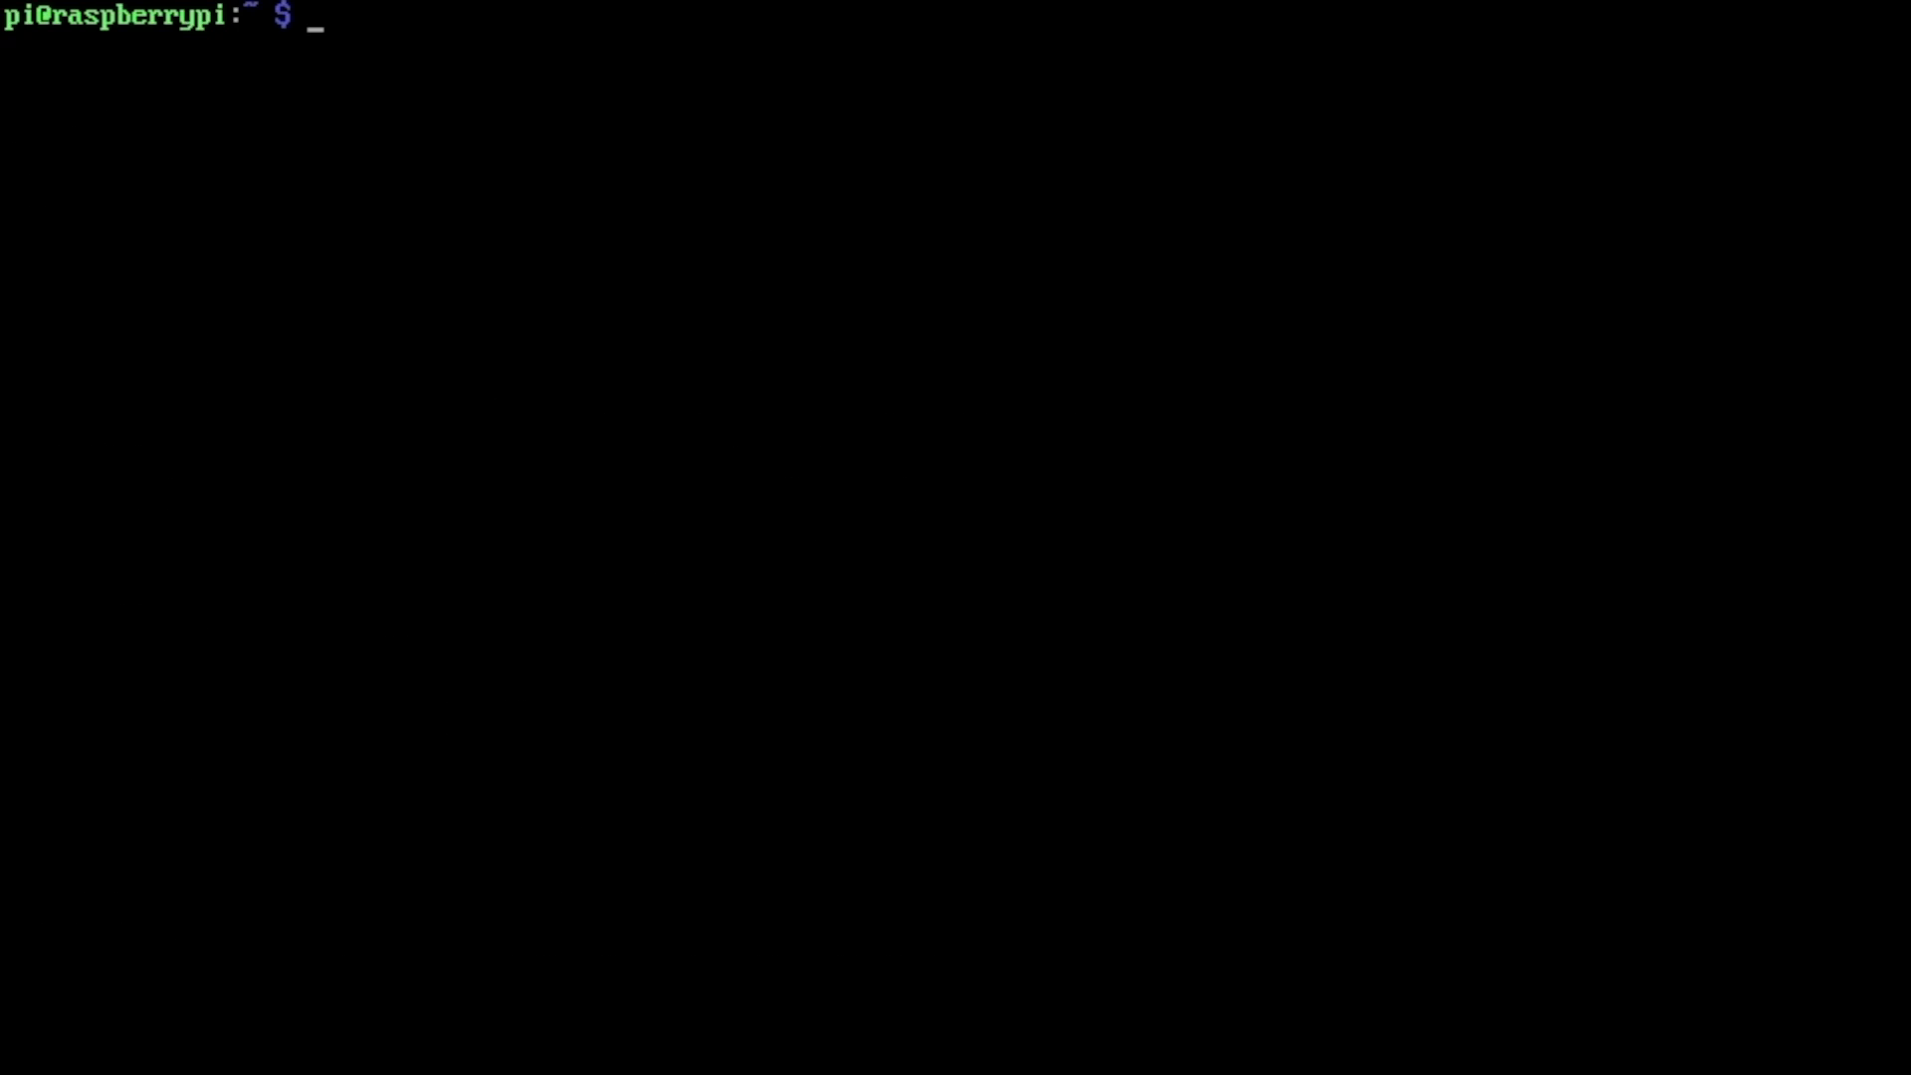
pyautogui.write('c')
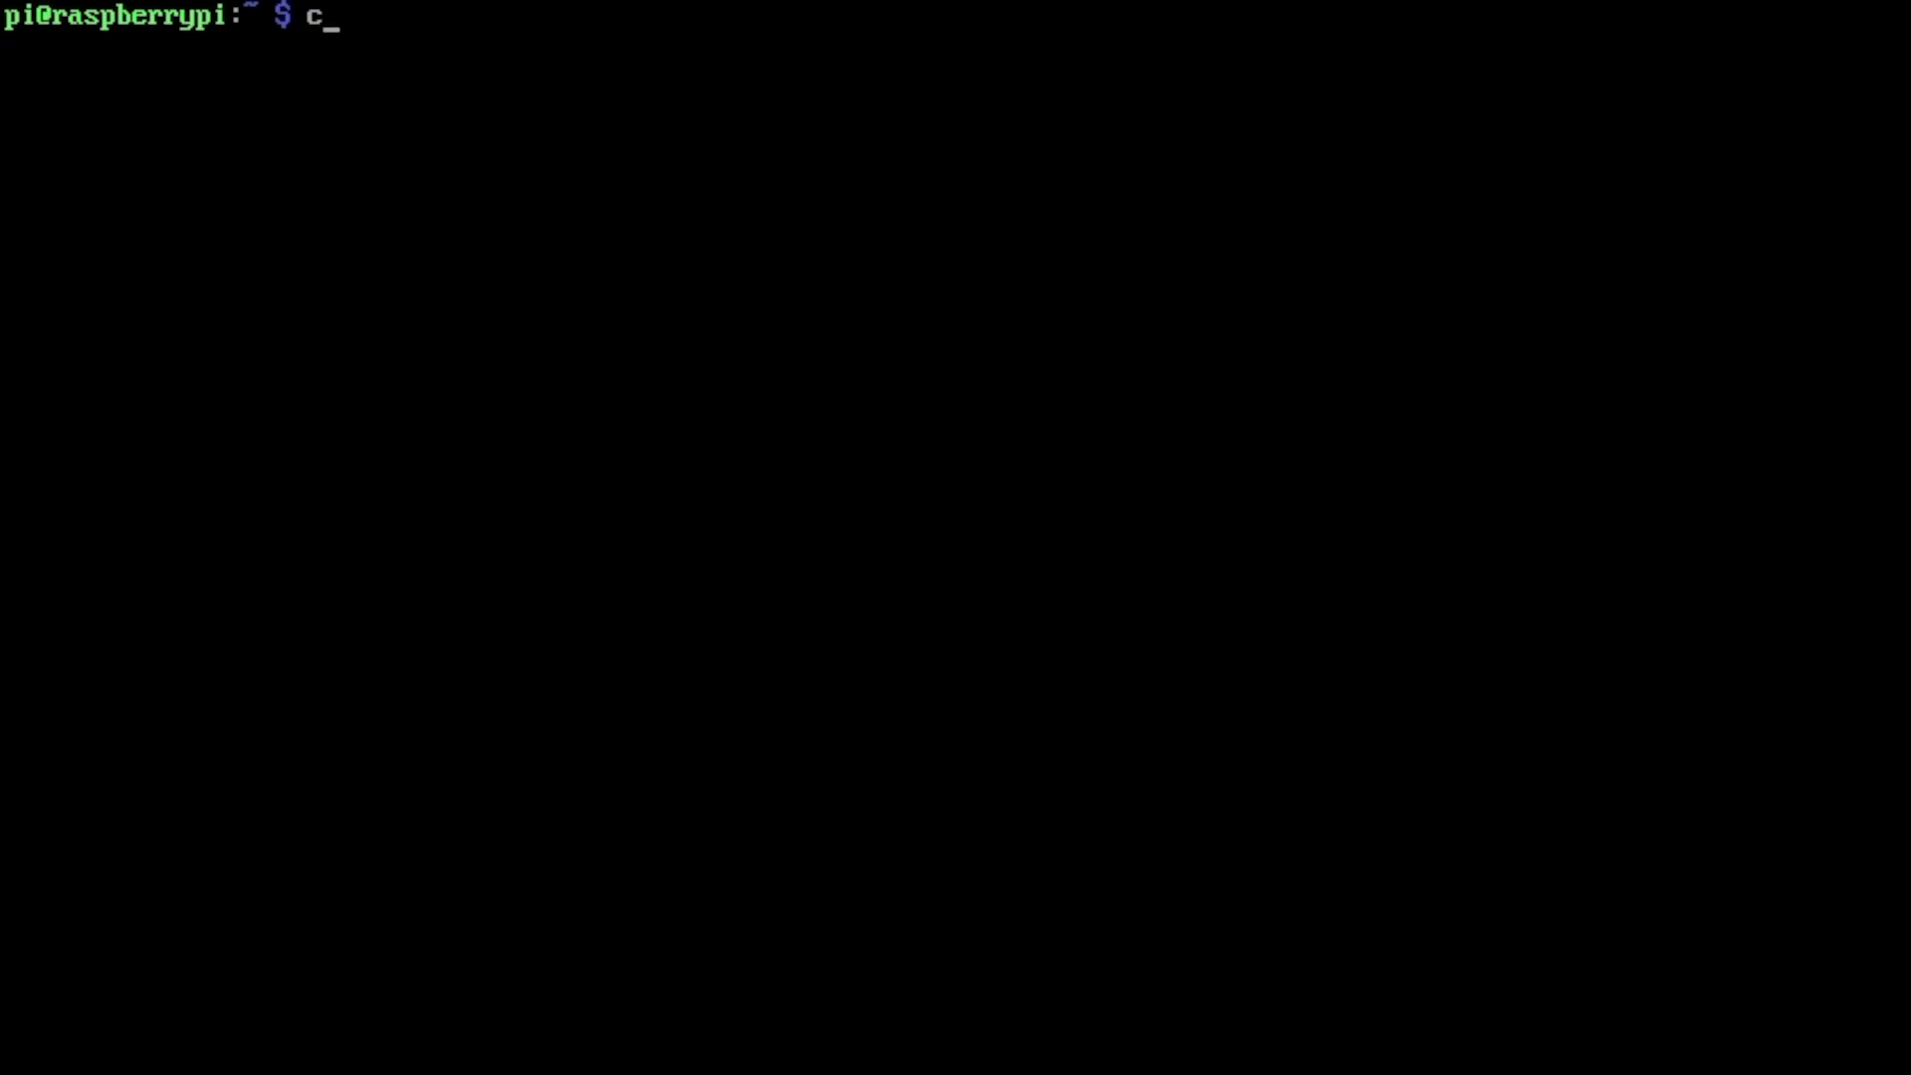